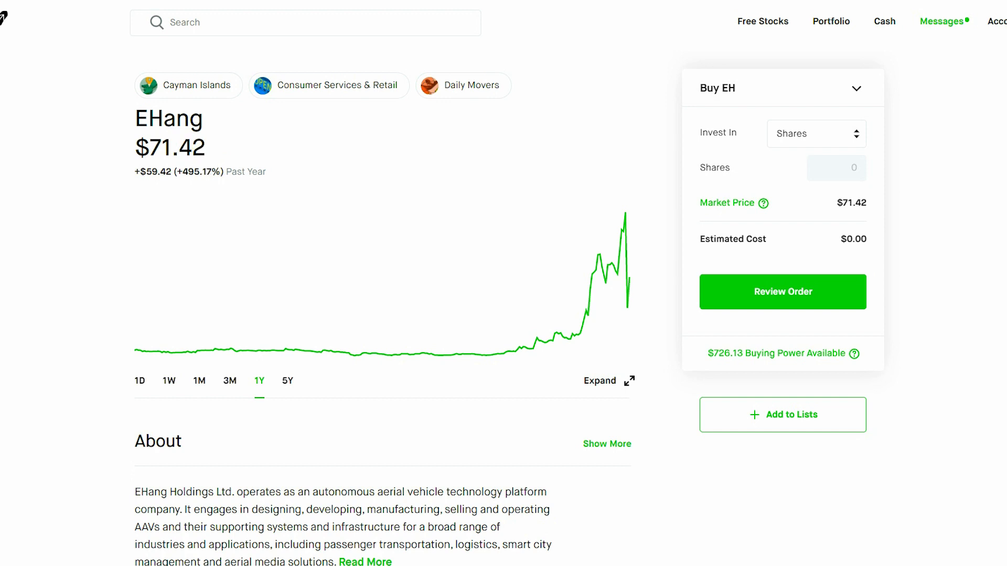
Step: Switch the EHang chart to its five-year history, up 469.80%
click(287, 380)
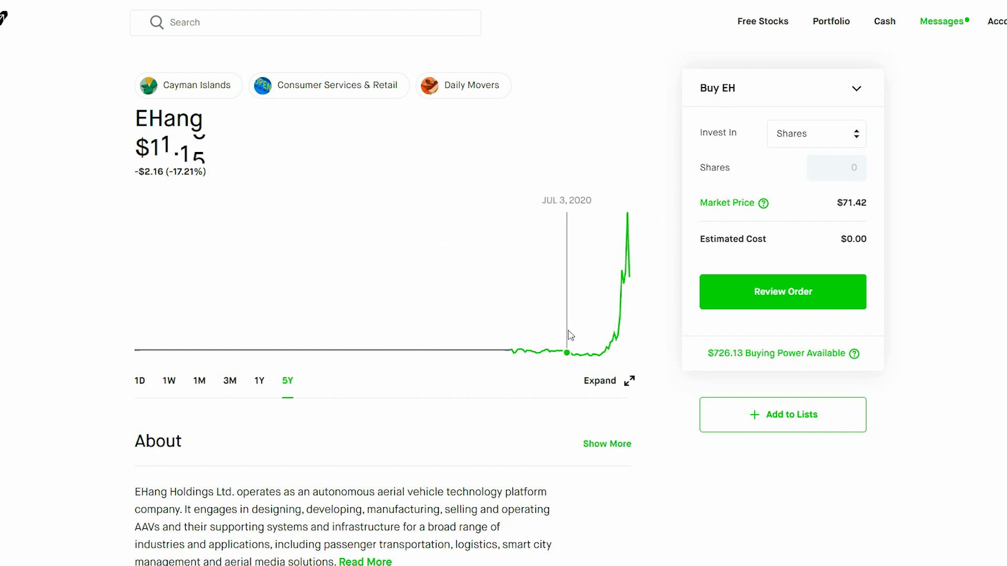
mouse_move(613, 333)
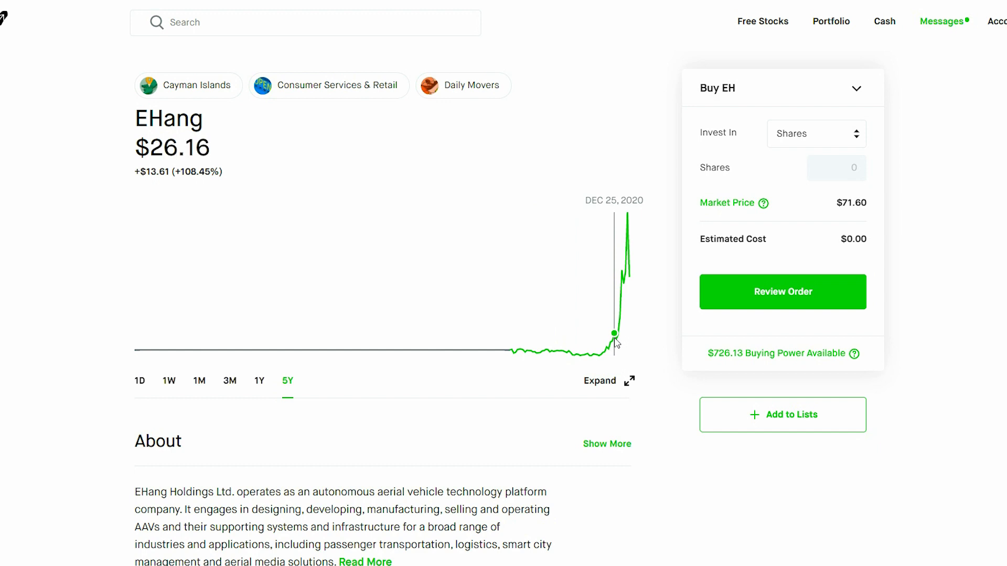
mouse_move(616, 339)
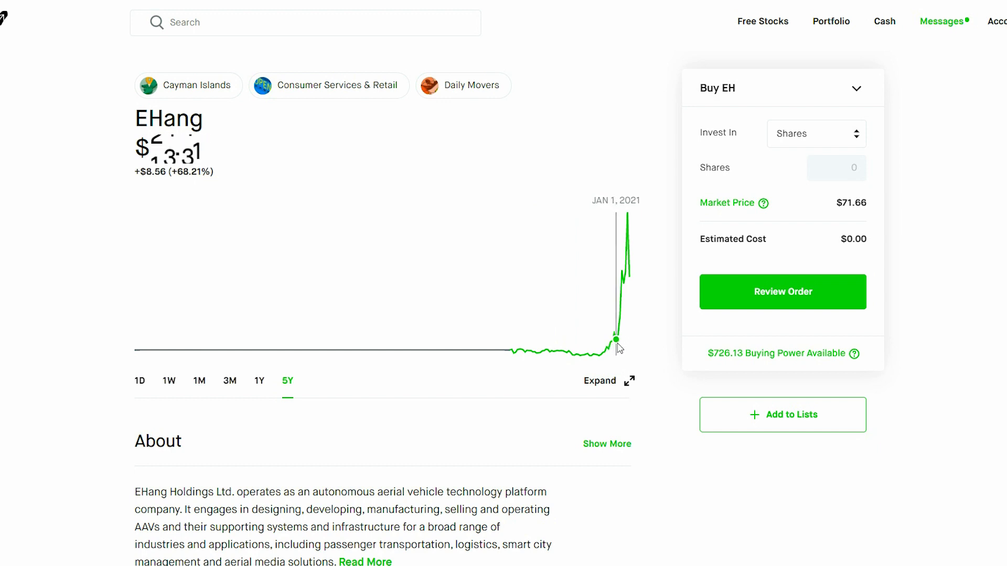
mouse_move(630, 324)
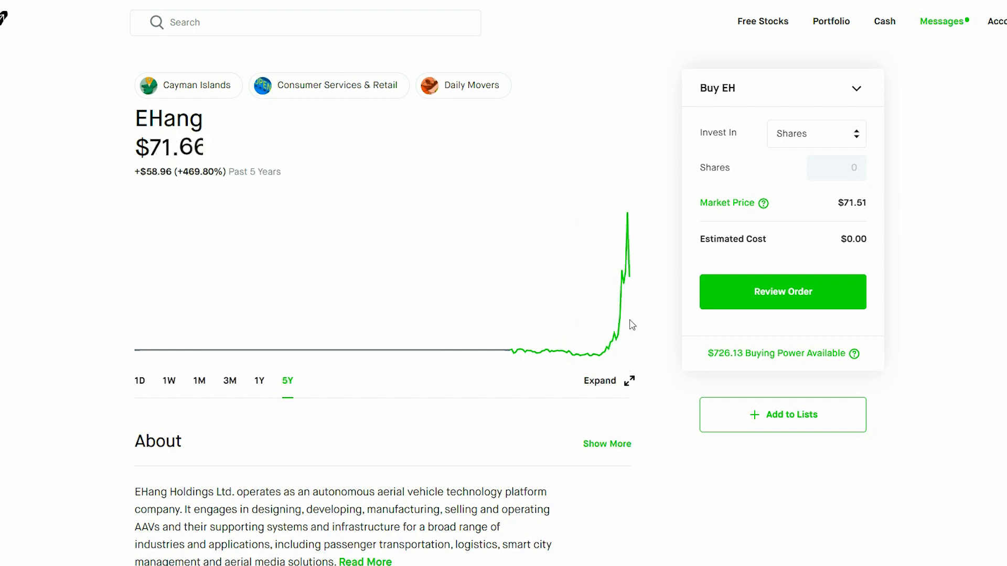
mouse_move(627, 269)
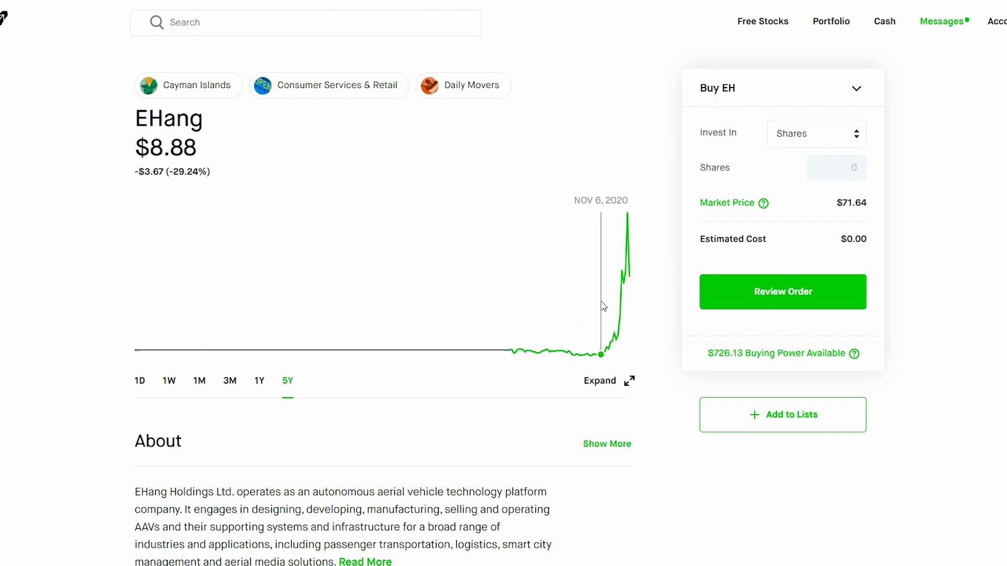
Step: Switch the EHang chart to the past week, down 30.91% to $72.94
click(169, 380)
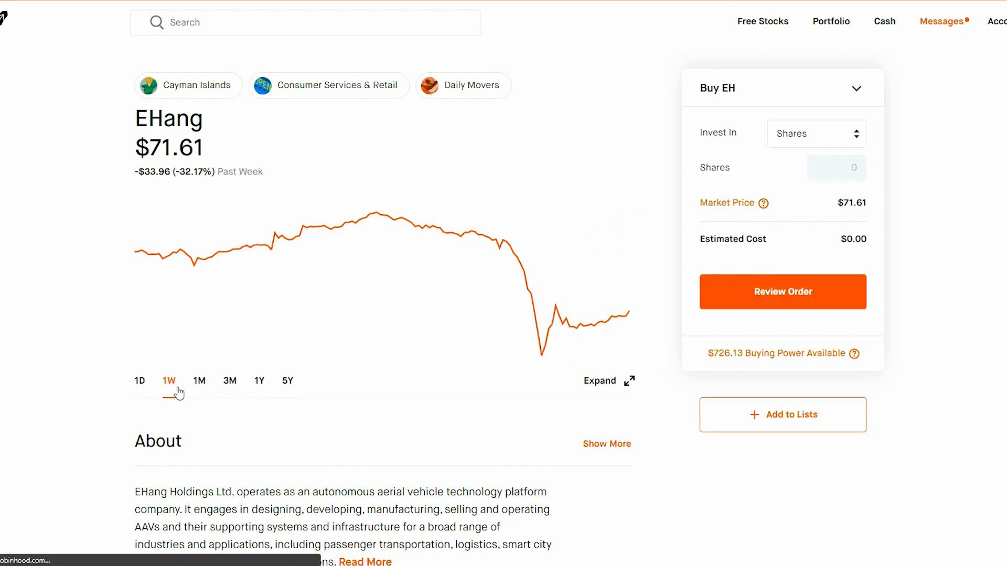
click(199, 380)
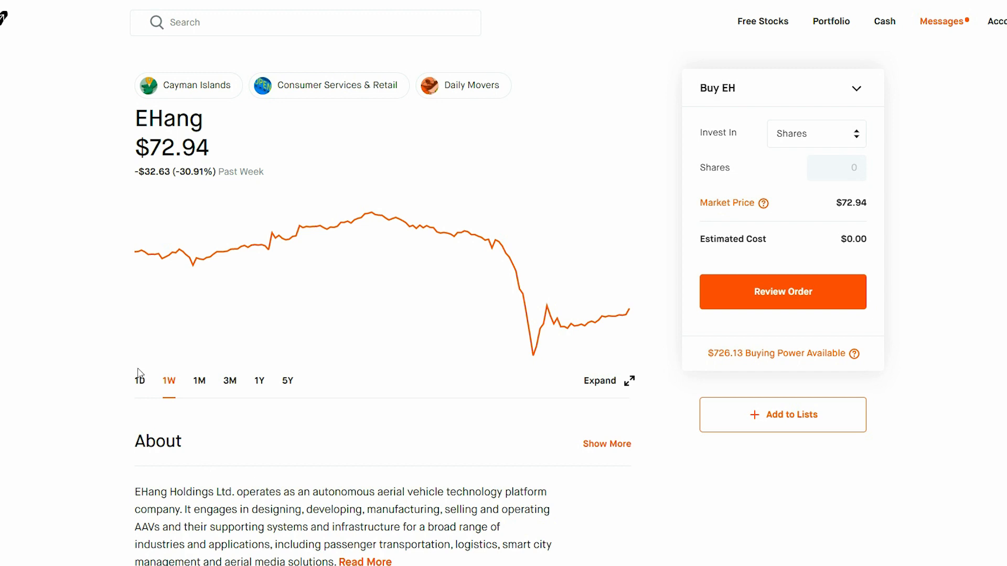
Step: Switch the EHang chart to today's trading, up 55.89% to $72.15
click(139, 379)
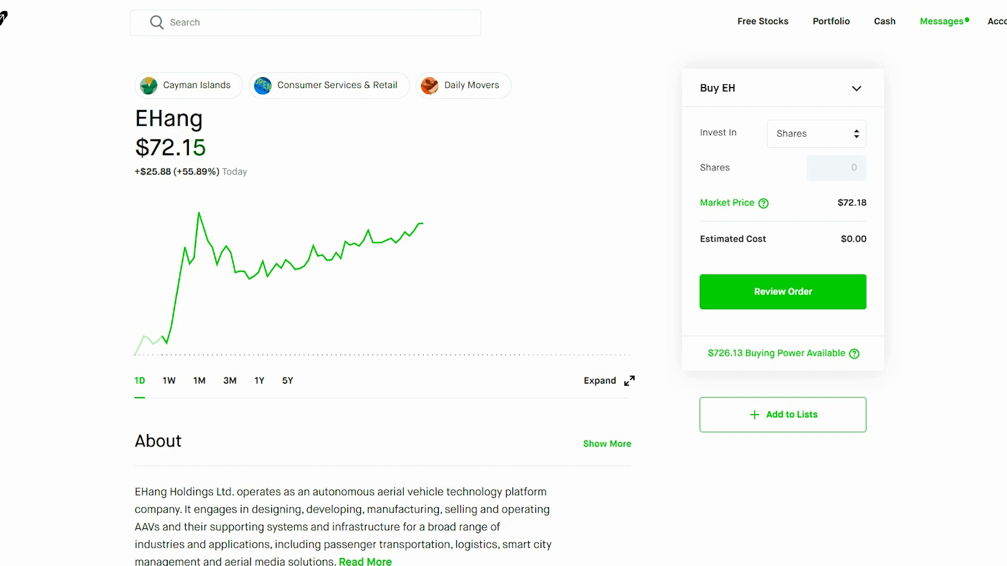
Step: Return the EHang chart to the past-week view, down about 32%
click(168, 380)
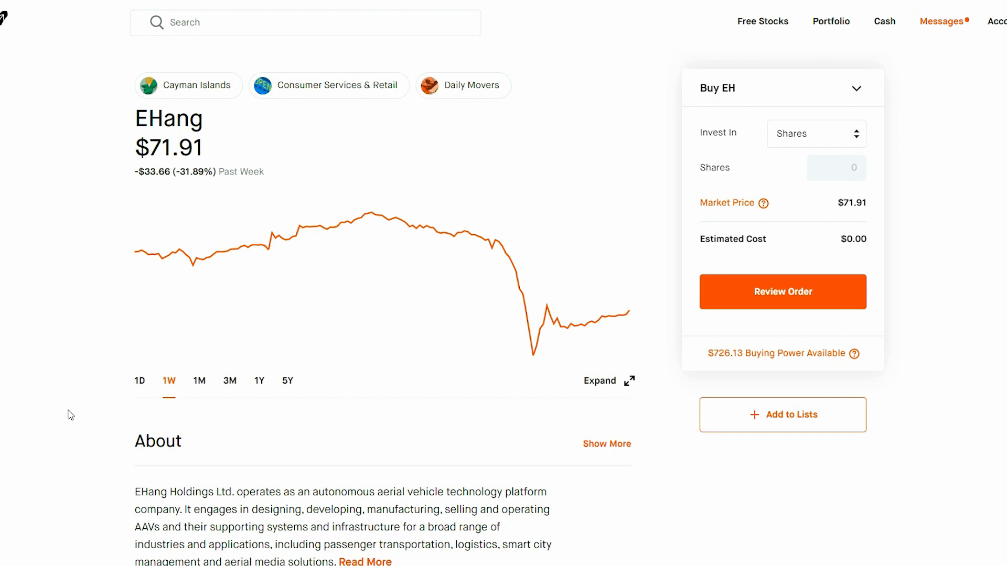
click(139, 379)
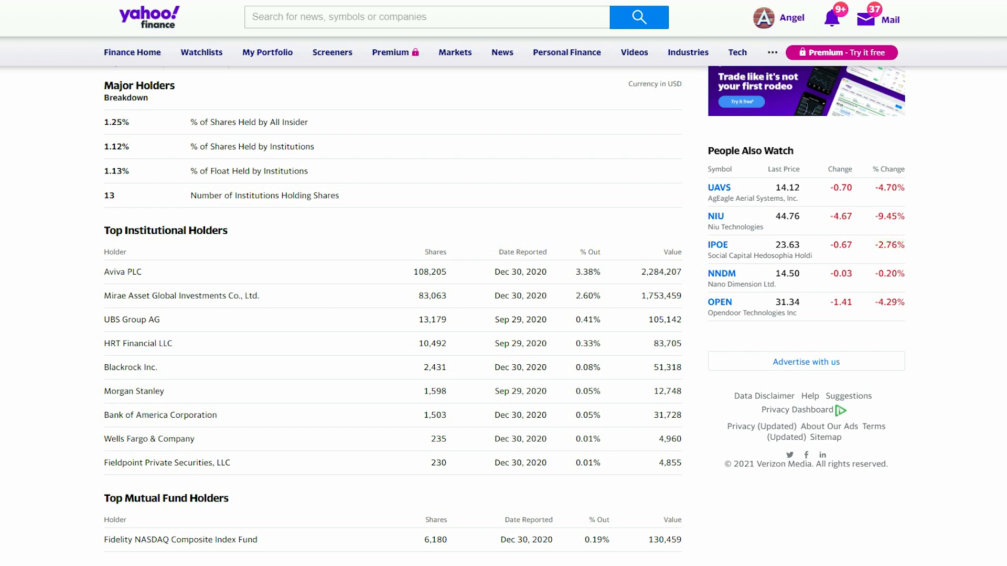
mouse_move(994, 260)
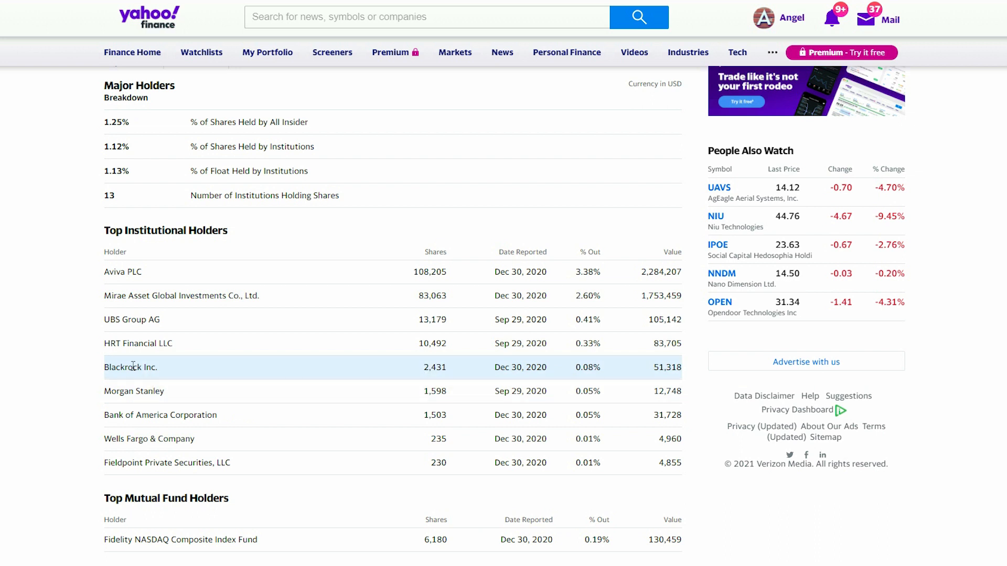
mouse_move(579, 381)
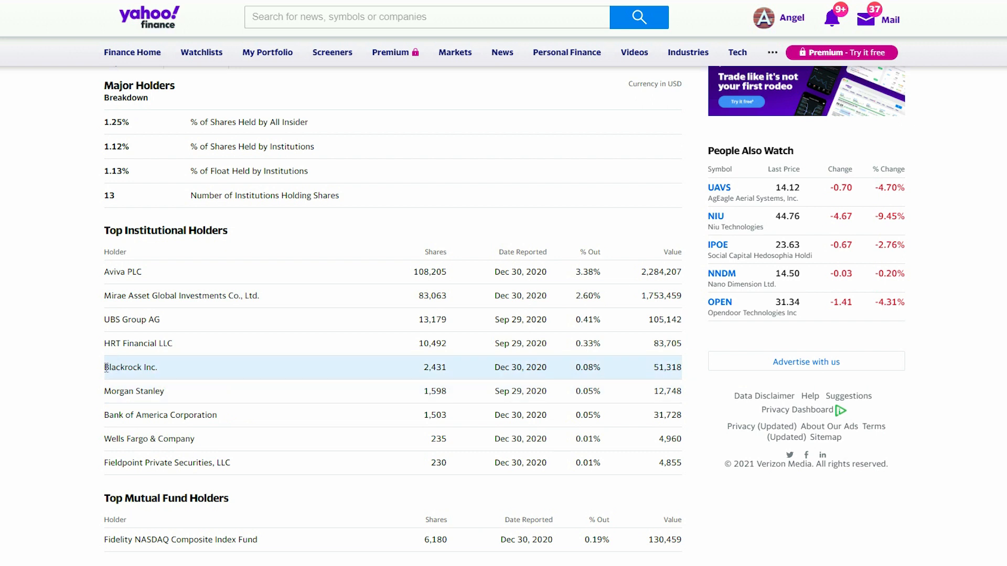
mouse_move(425, 377)
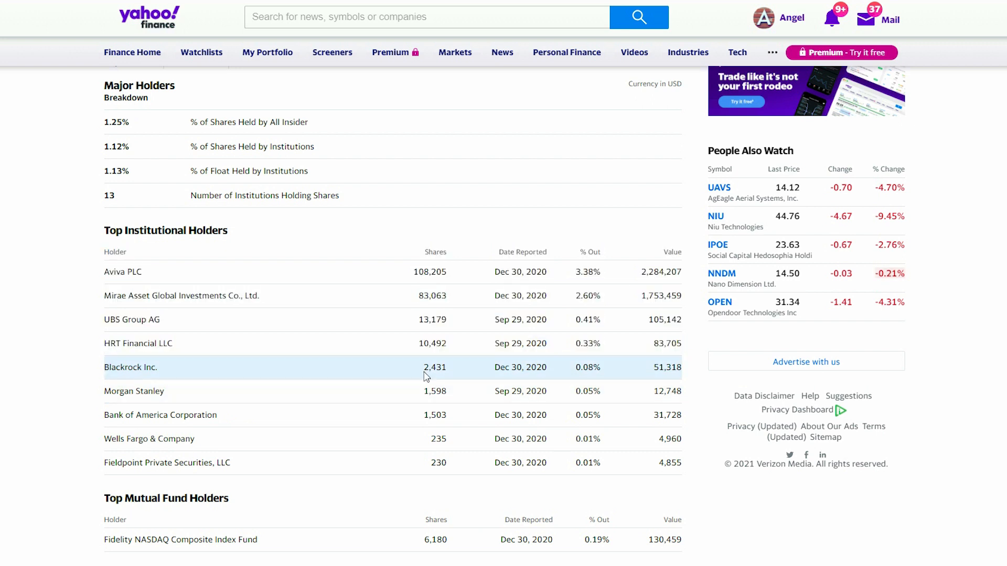
Step: Review EHang's Top Institutional Holders on Yahoo Finance, Aviva PLC first at 108,205 shares
double_click(434, 367)
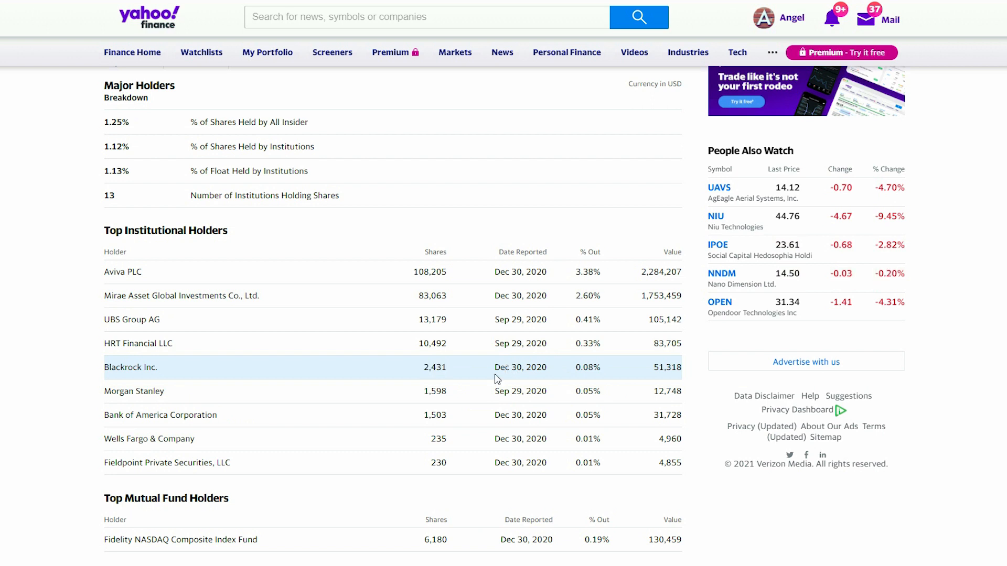
mouse_move(182, 439)
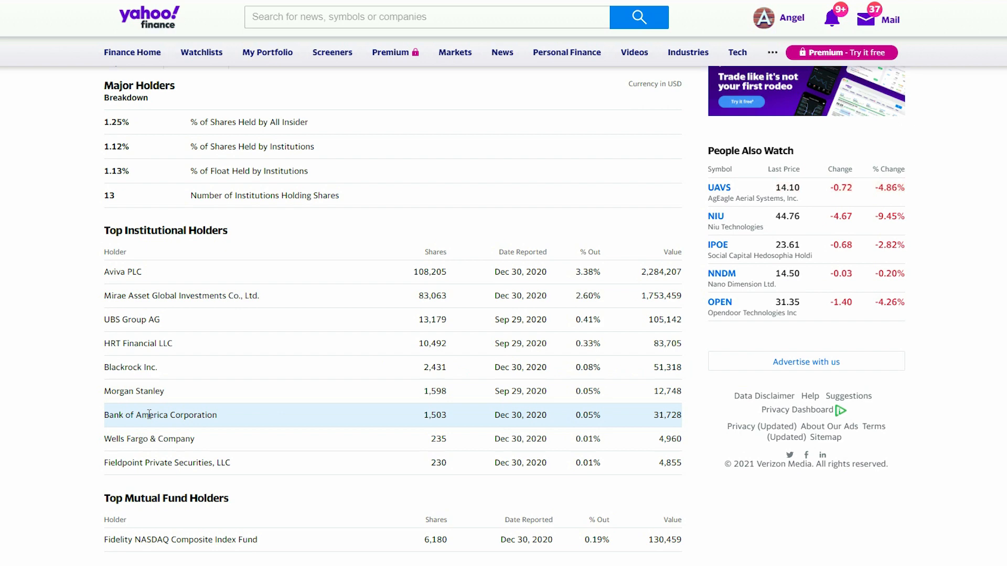
mouse_move(37, 340)
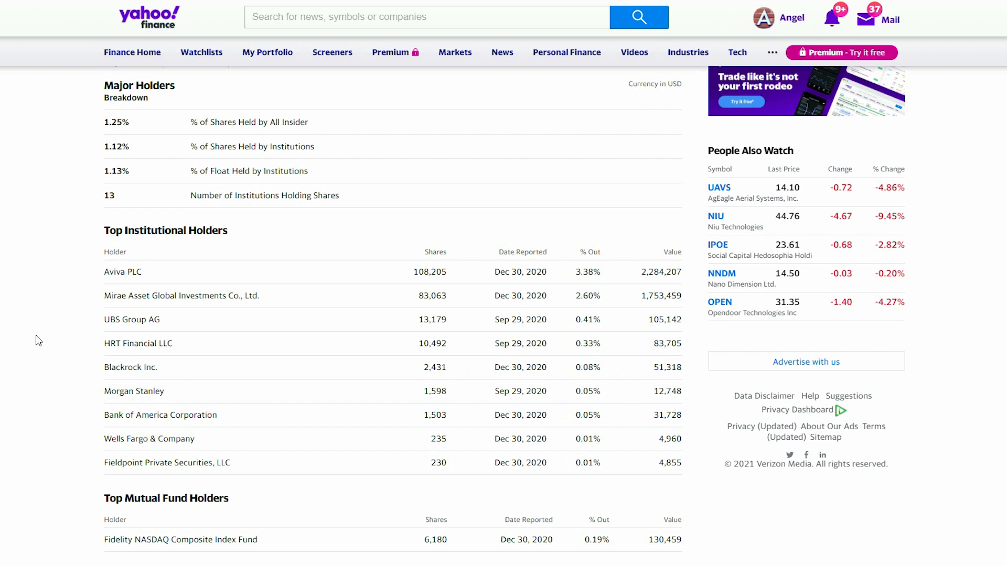
mouse_move(122, 272)
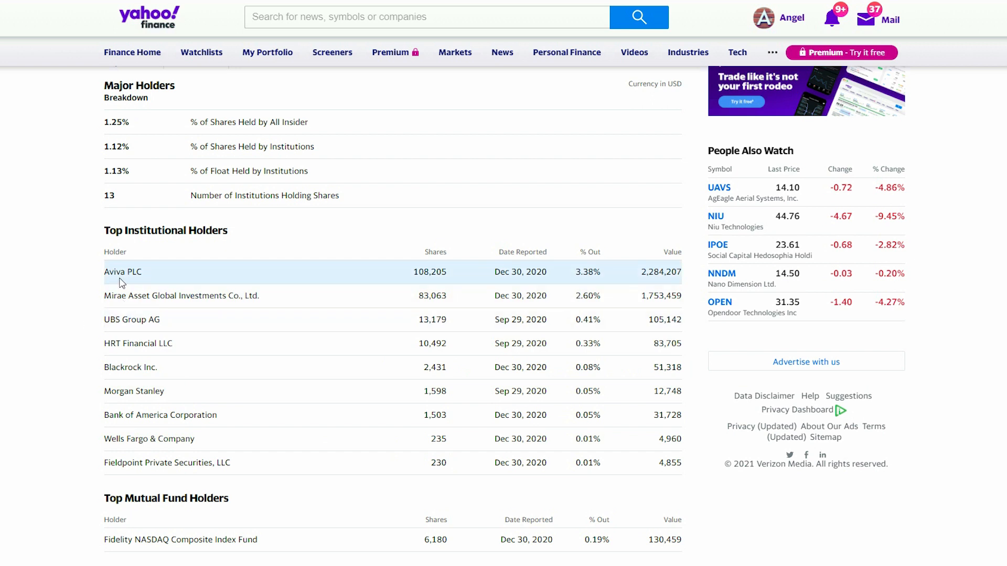
double_click(138, 344)
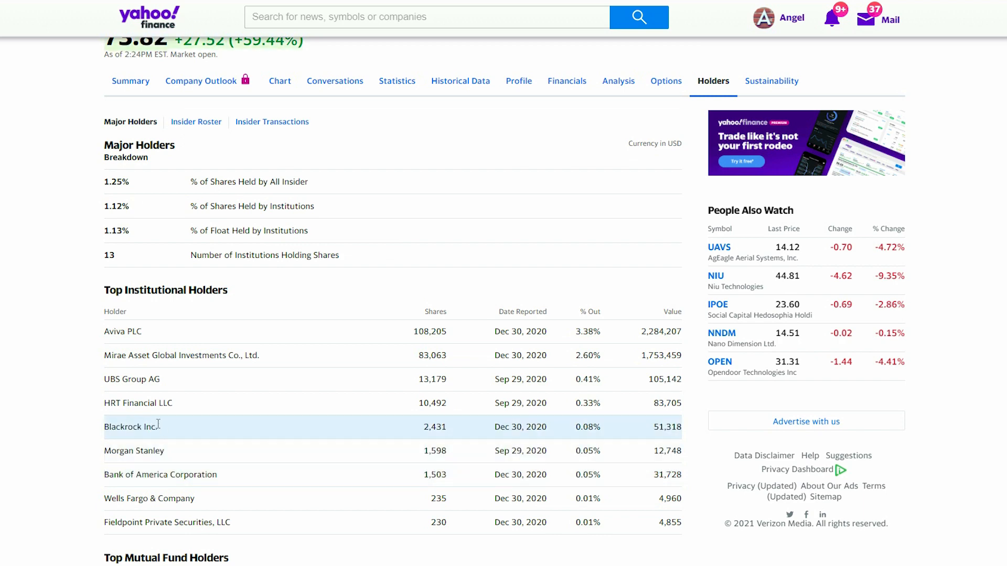
scroll(up, 3)
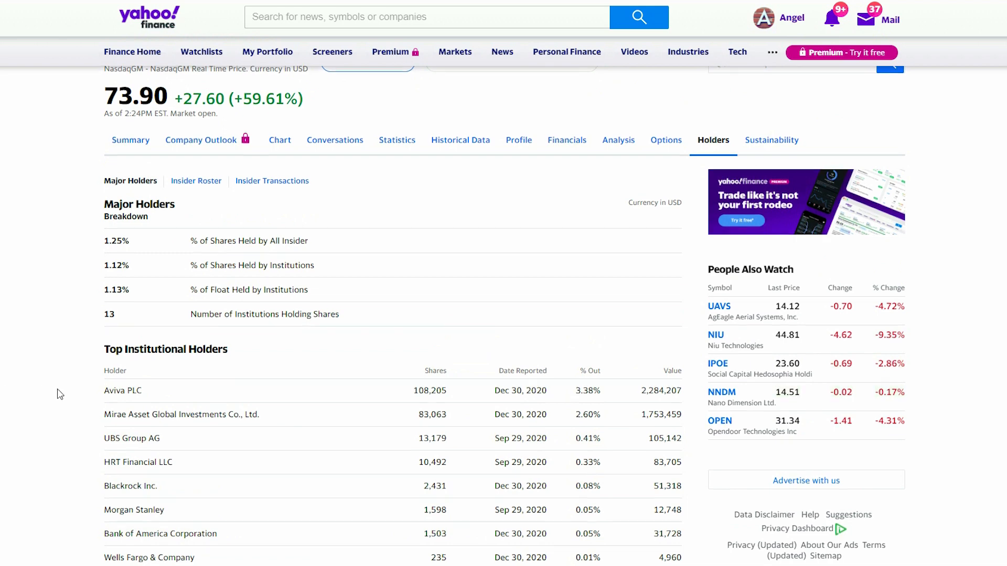
scroll(down, 3)
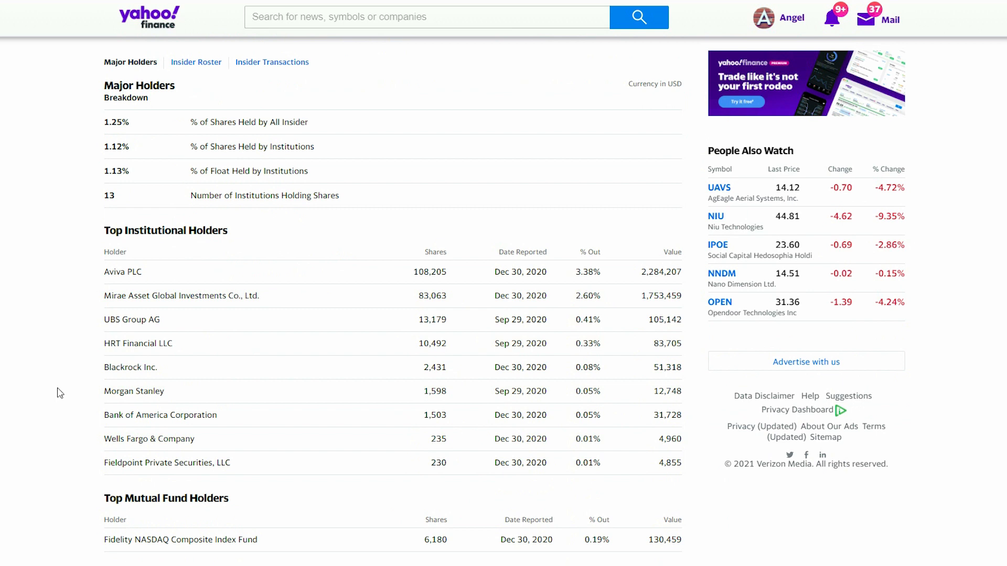
mouse_move(936, 297)
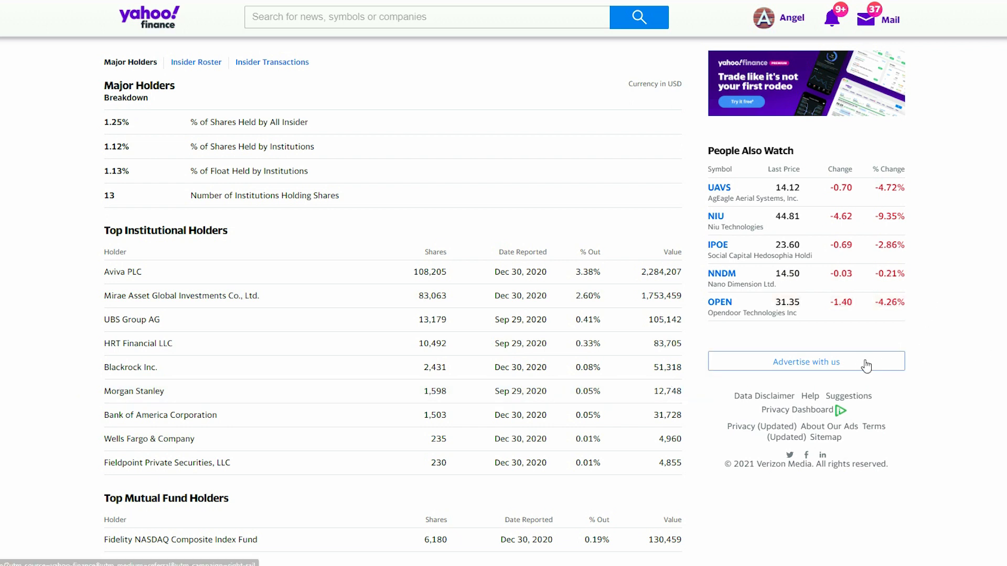
mouse_move(958, 343)
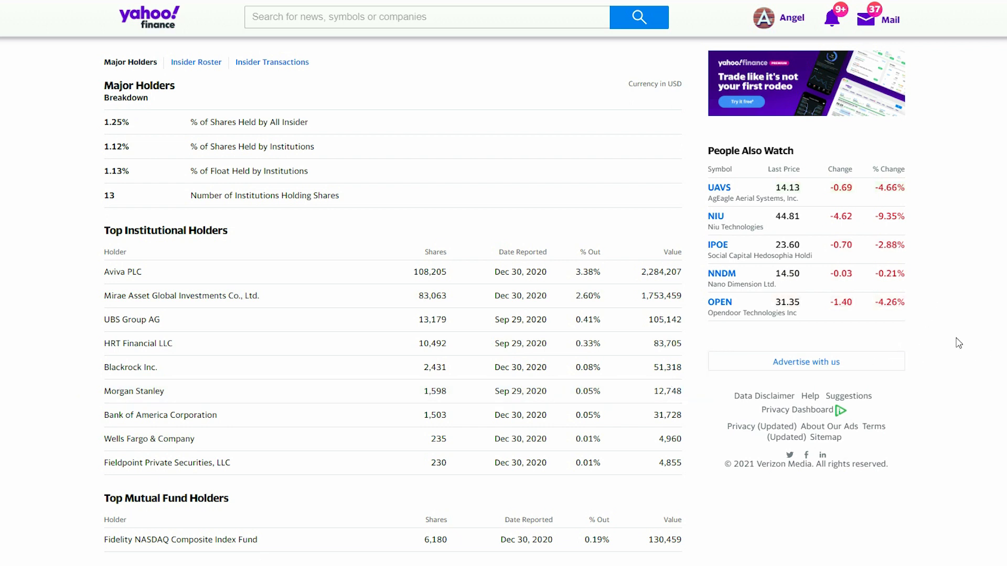
mouse_move(968, 336)
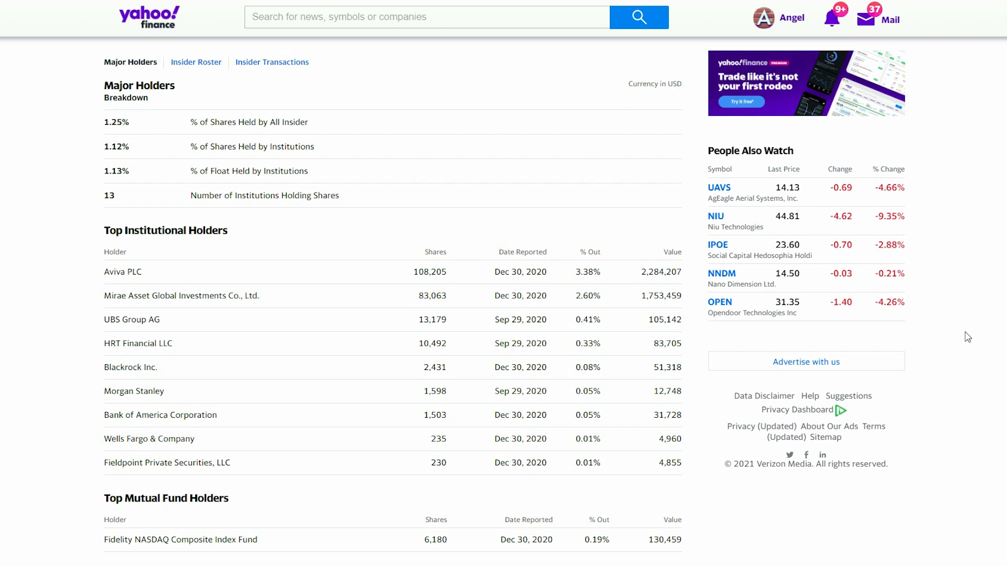